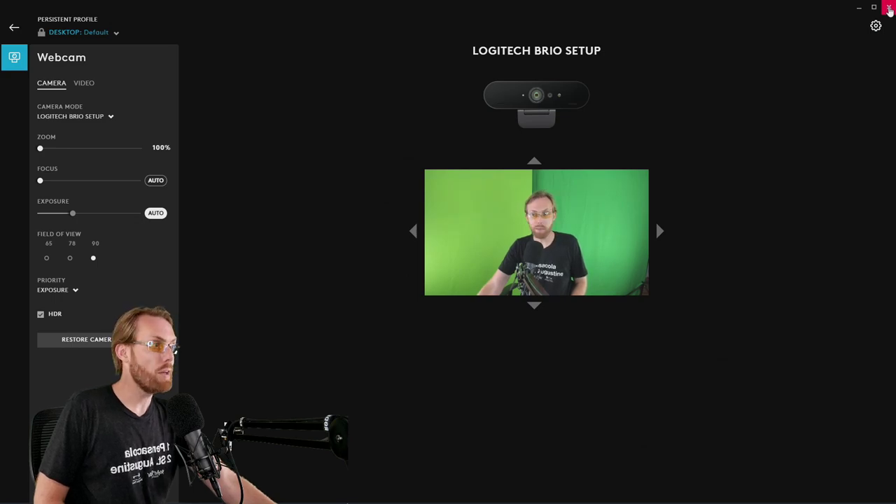
# Step: Close the Logitech G HUB window so the empty OBS Studio scene shows
pyautogui.click(889, 8)
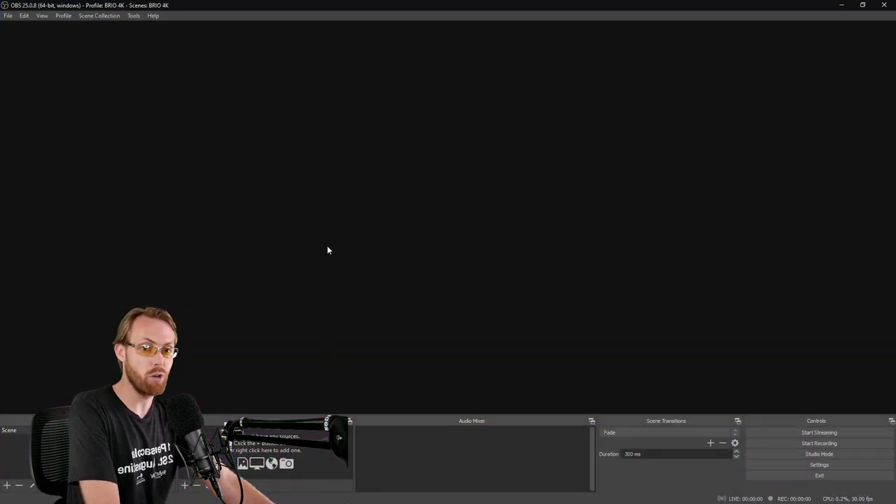
pyautogui.moveTo(286, 246)
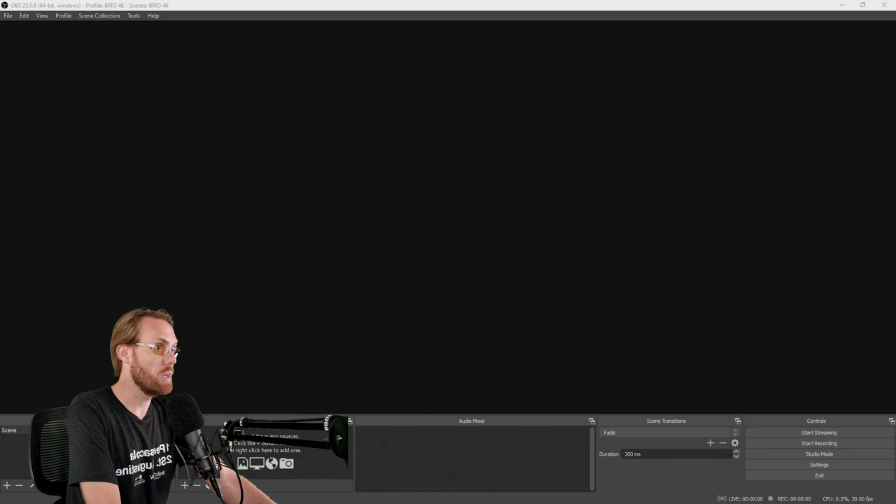
# Step: Check the Profile menu with BRIO 4K still active, then head for Settings
pyautogui.click(63, 15)
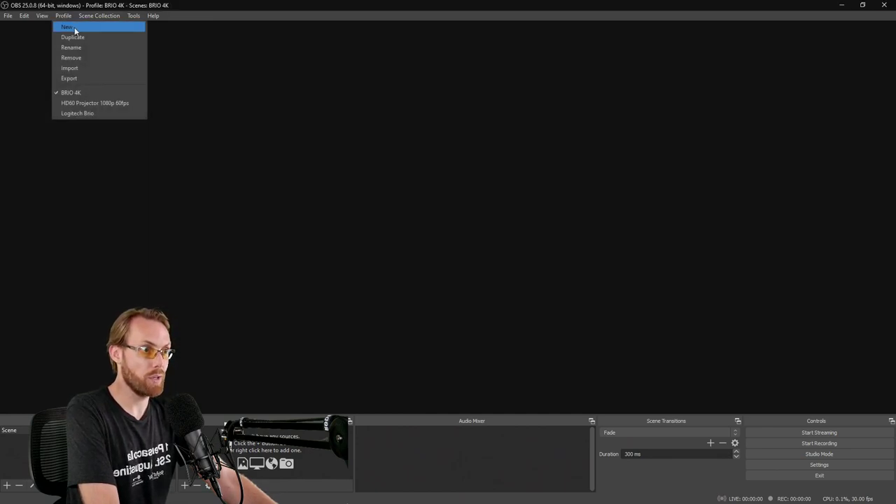
pyautogui.click(98, 16)
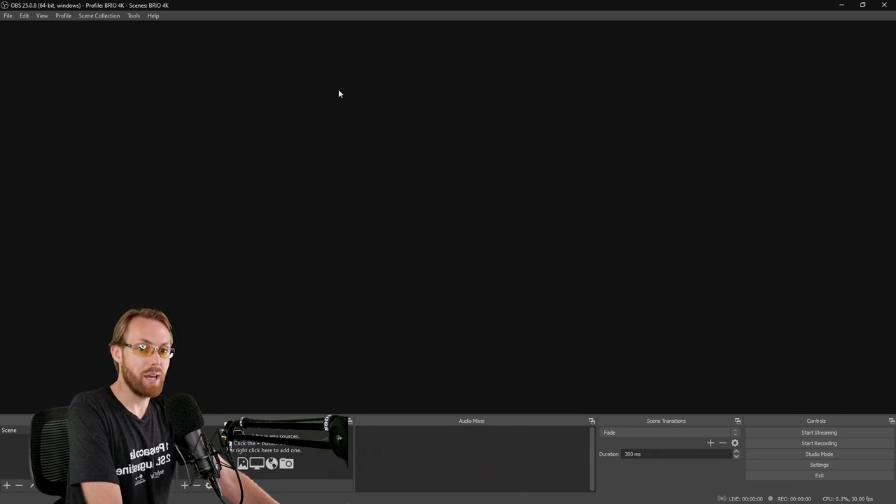
pyautogui.moveTo(618, 278)
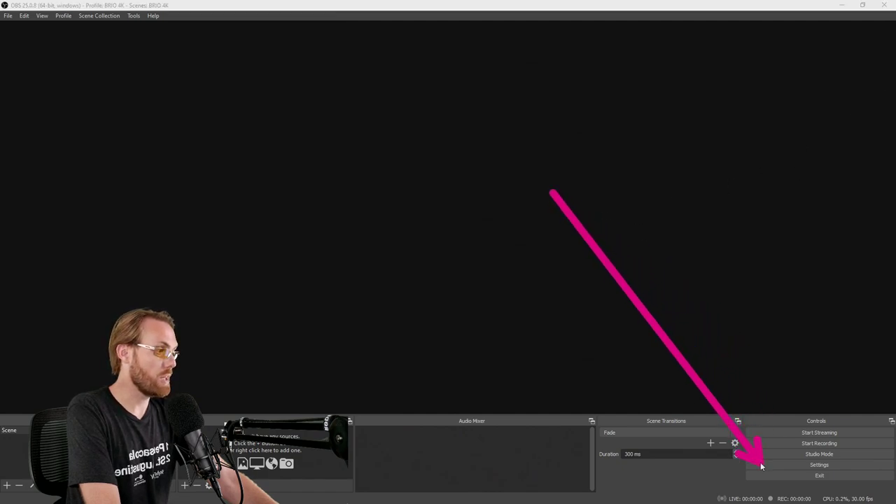
pyautogui.moveTo(770, 201)
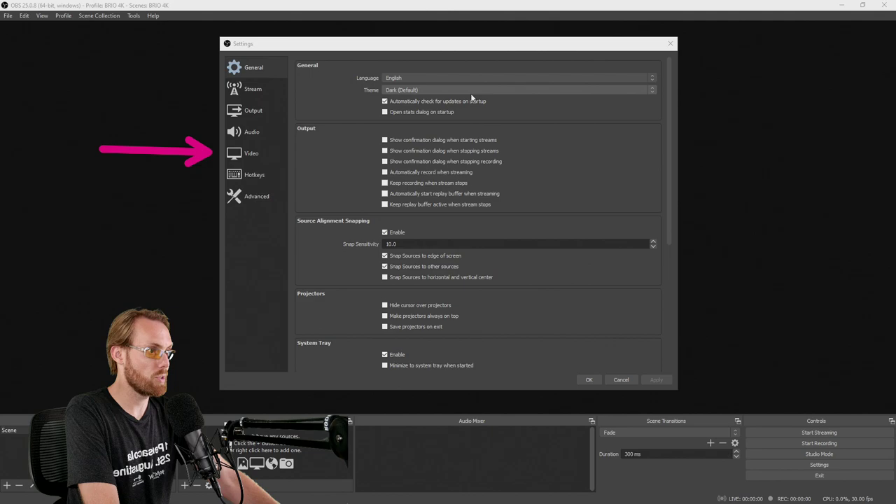
# Step: Set Base and Output resolution to 3840x2160 with the Lanczos downscale filter and apply
pyautogui.click(250, 152)
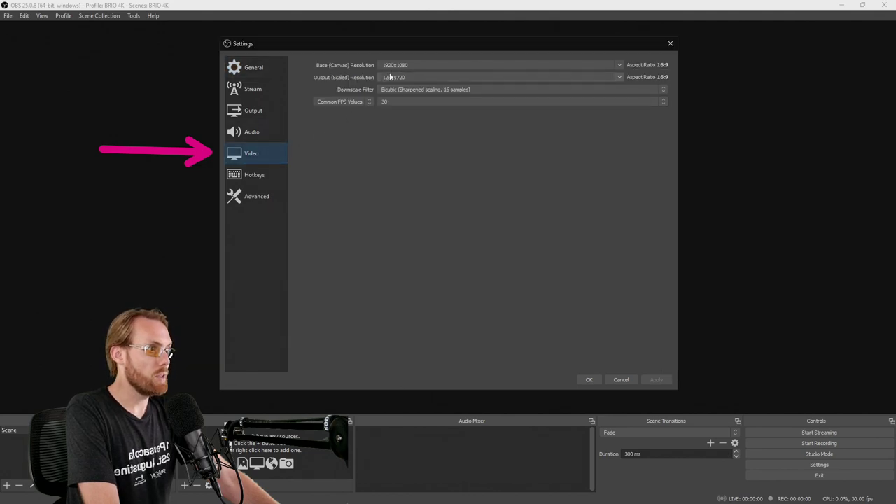
pyautogui.click(618, 64)
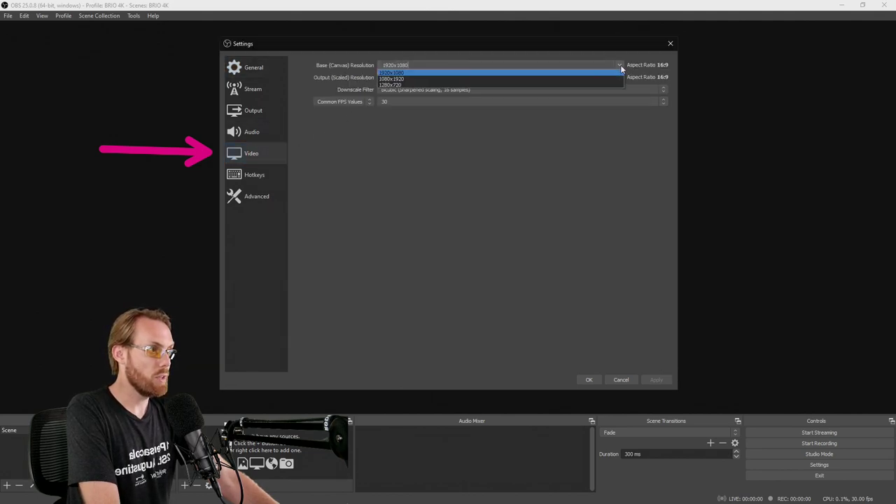
pyautogui.moveTo(512, 76)
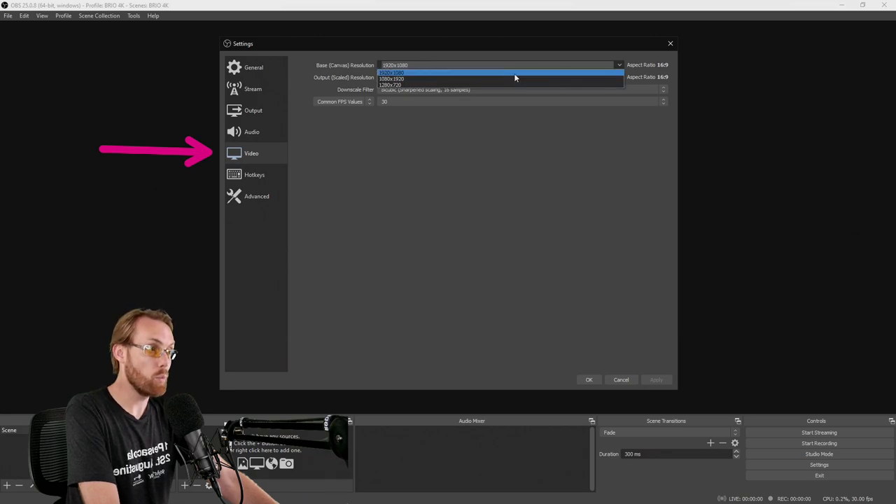
pyautogui.click(392, 73)
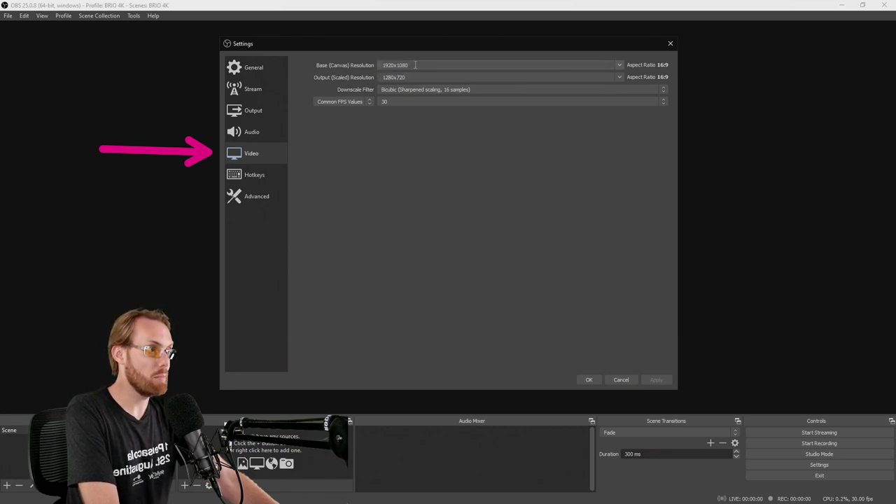
pyautogui.tripleClick(394, 64)
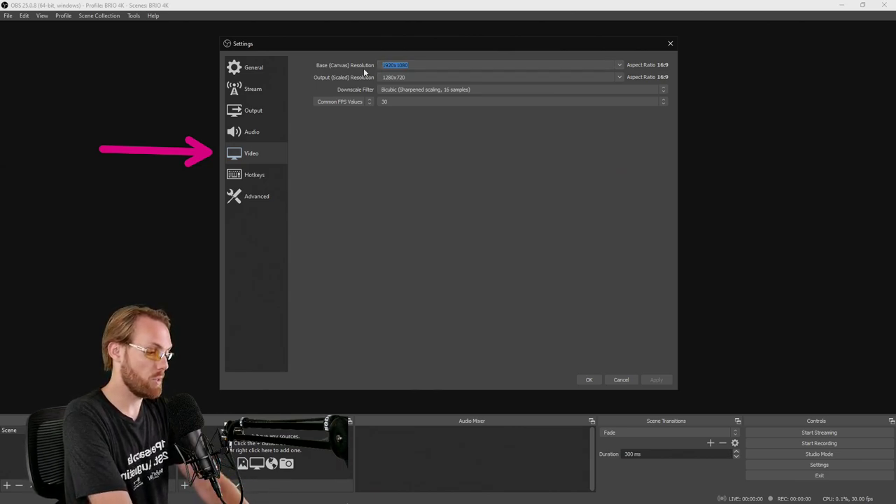
pyautogui.write('3840x216')
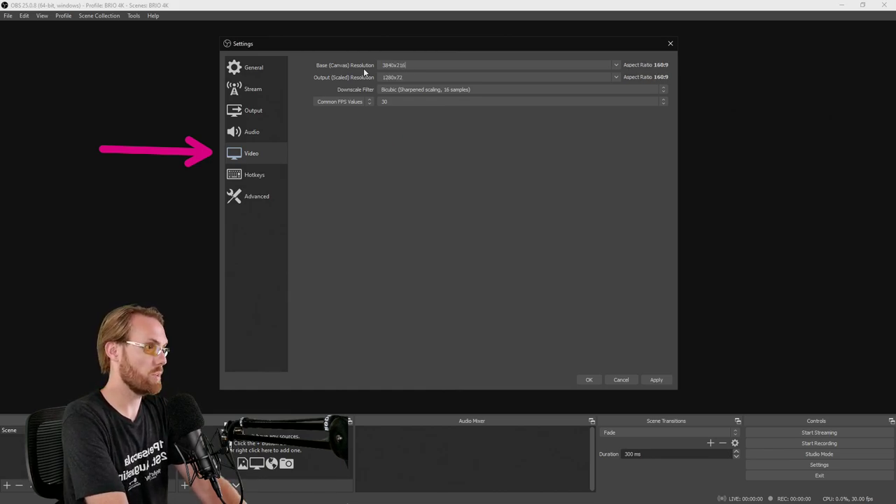
pyautogui.tripleClick(395, 64)
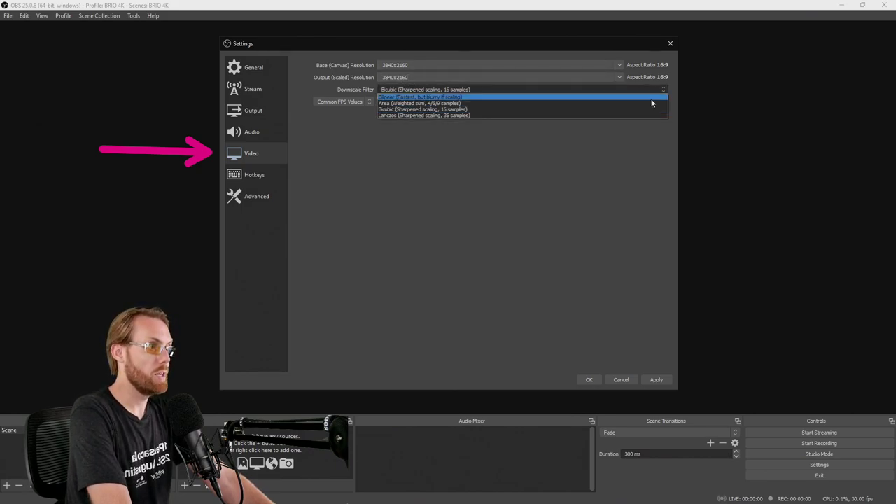
pyautogui.click(423, 114)
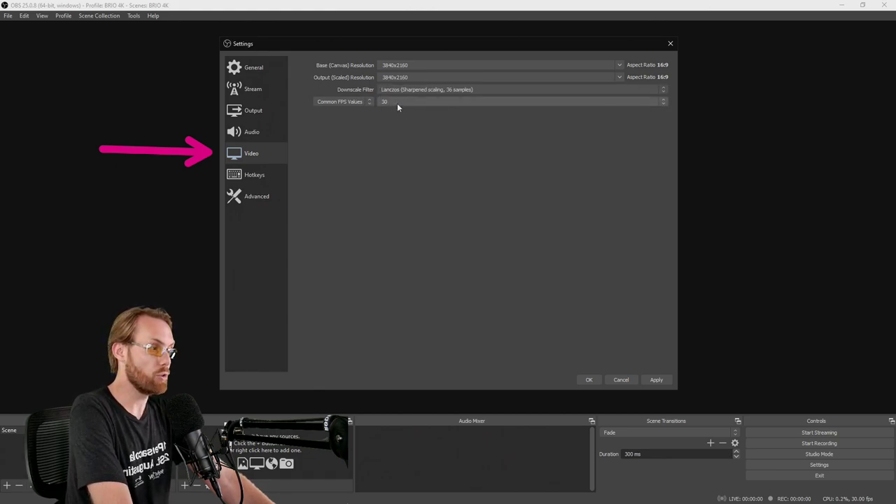
pyautogui.moveTo(649, 375)
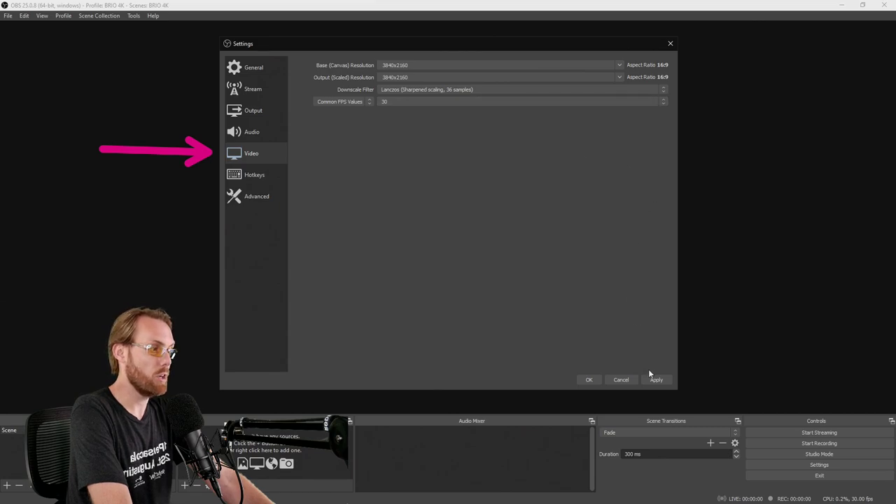
pyautogui.click(250, 152)
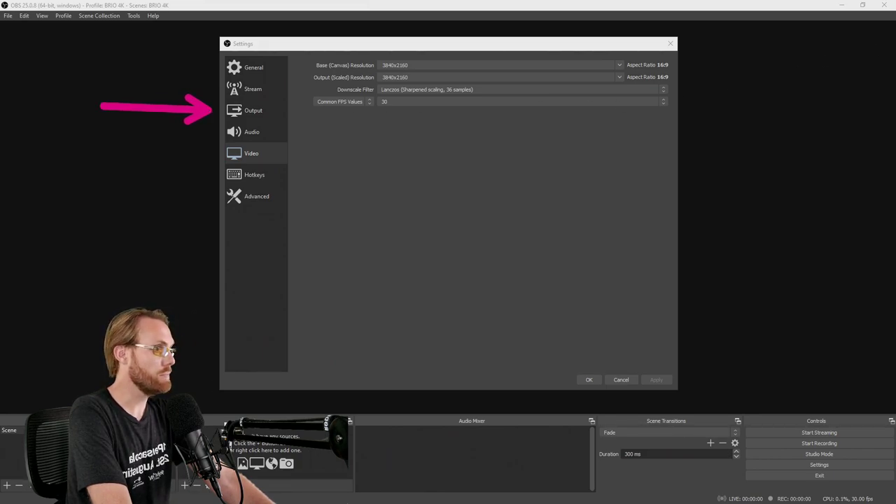
# Step: Switch Output Mode to Advanced and choose NVIDIA NVENC H.264 as the streaming encoder
pyautogui.click(253, 109)
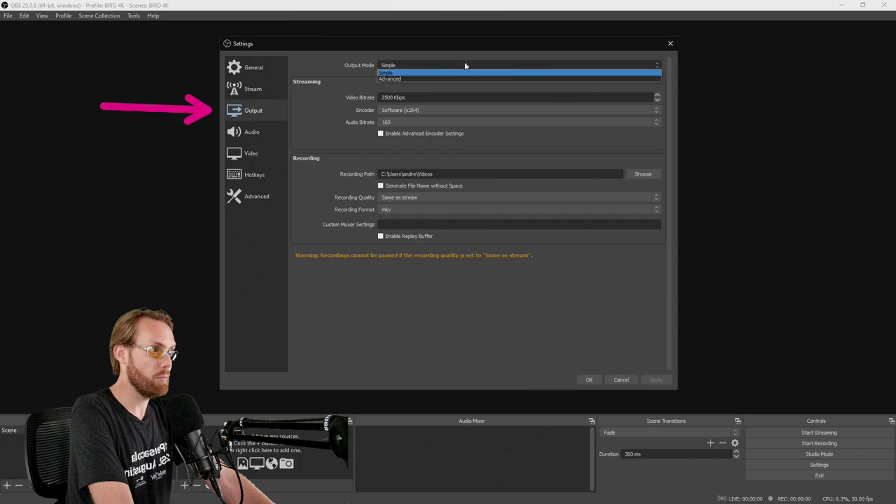
pyautogui.click(389, 78)
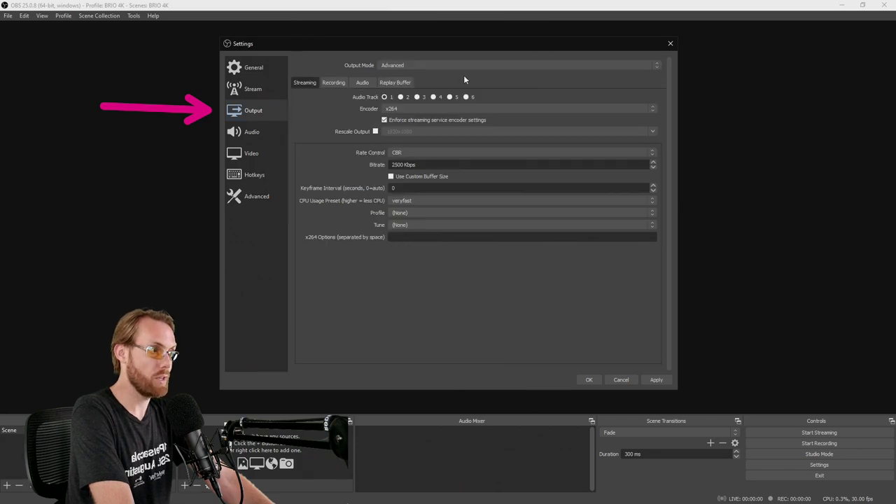
pyautogui.click(384, 121)
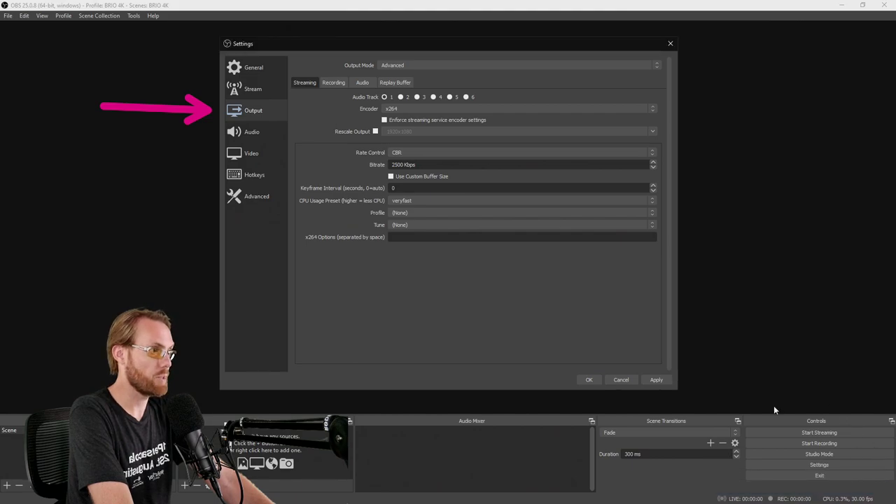
pyautogui.click(651, 109)
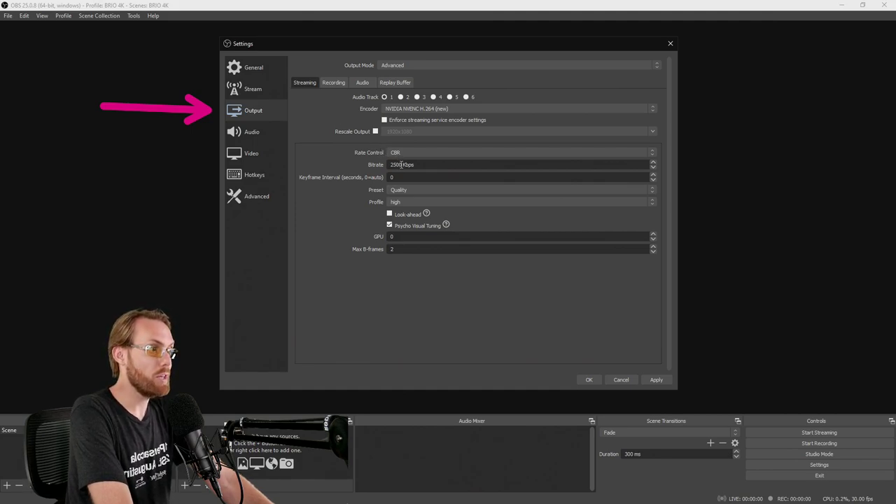
# Step: Set the streaming bitrate to 20000 Kbps with the Max Quality preset and apply
pyautogui.tripleClick(420, 165)
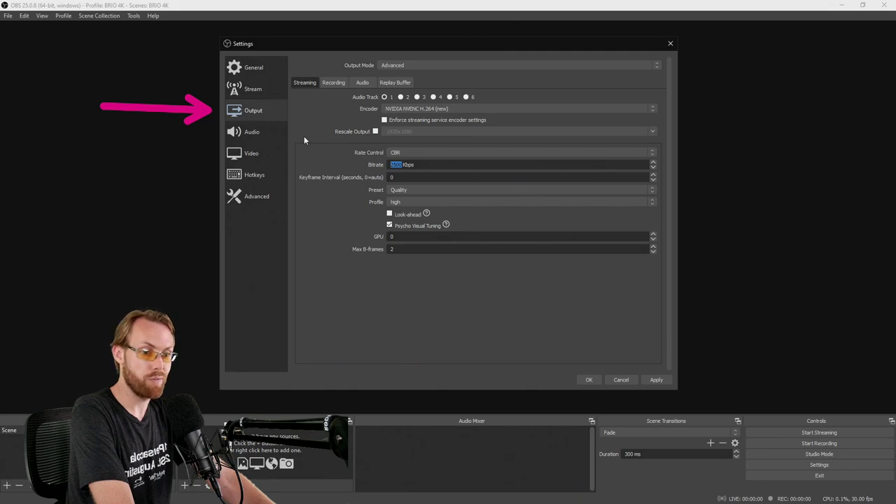
pyautogui.write('200')
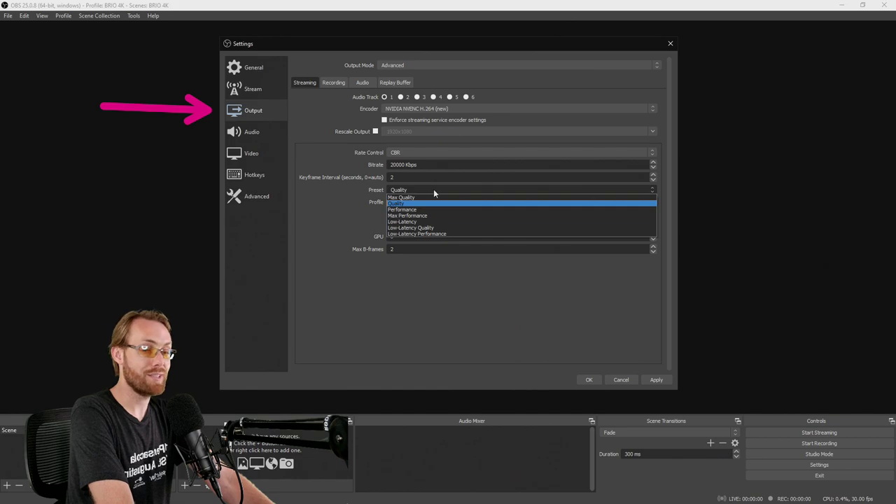
pyautogui.moveTo(434, 196)
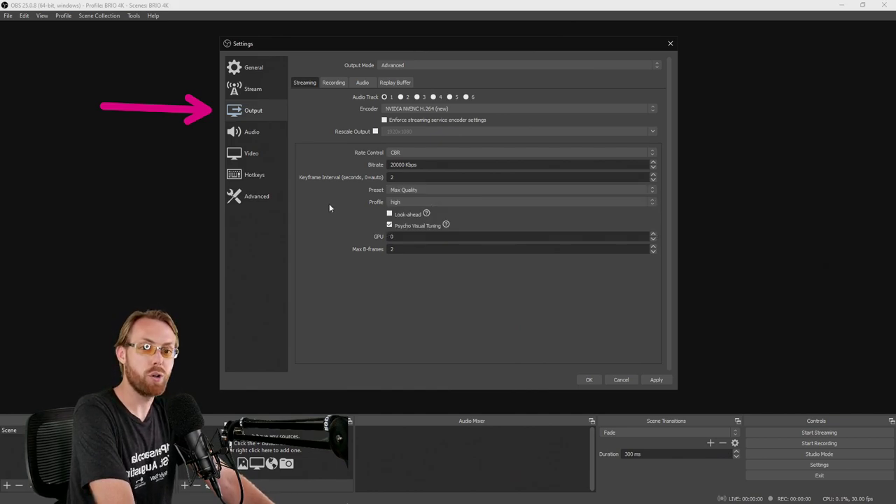
pyautogui.moveTo(321, 230)
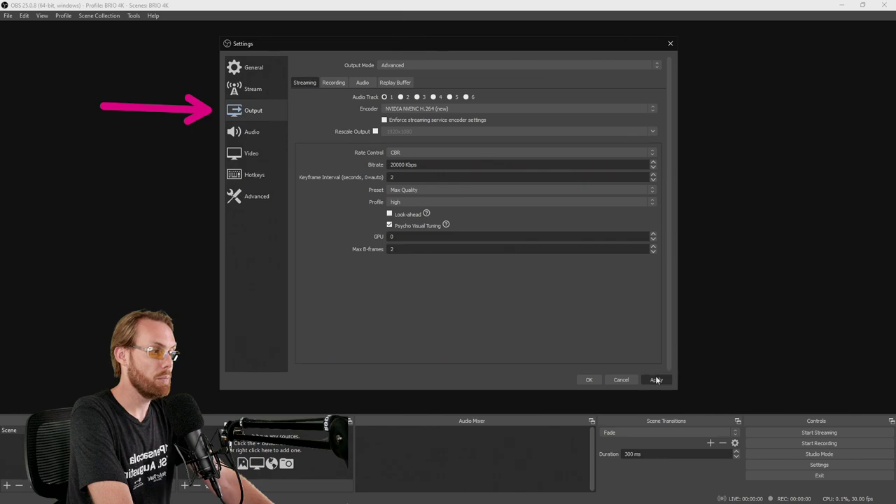
pyautogui.click(655, 379)
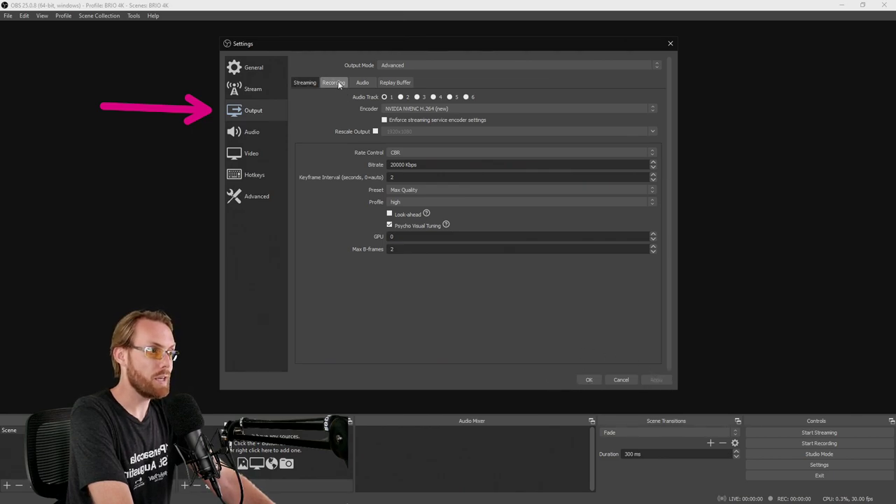
# Step: Browse New Volume (D:) for a recording folder, then cancel and keep the Videos path
pyautogui.click(333, 81)
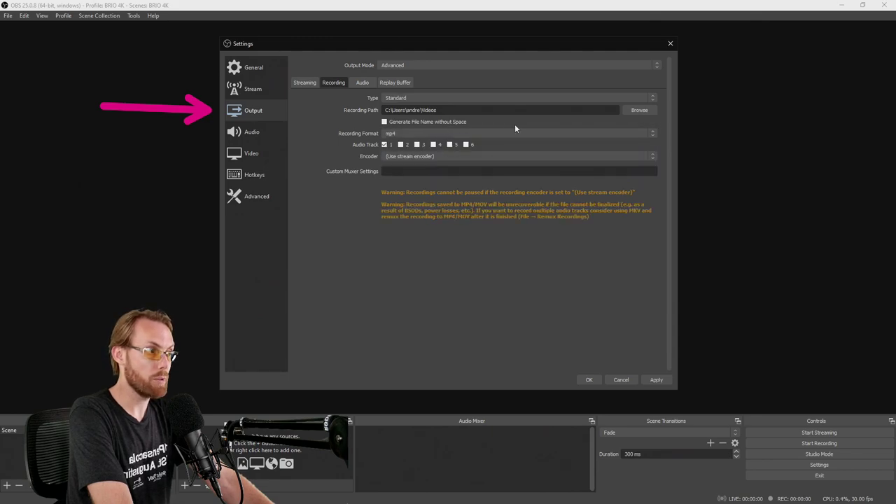
pyautogui.click(638, 109)
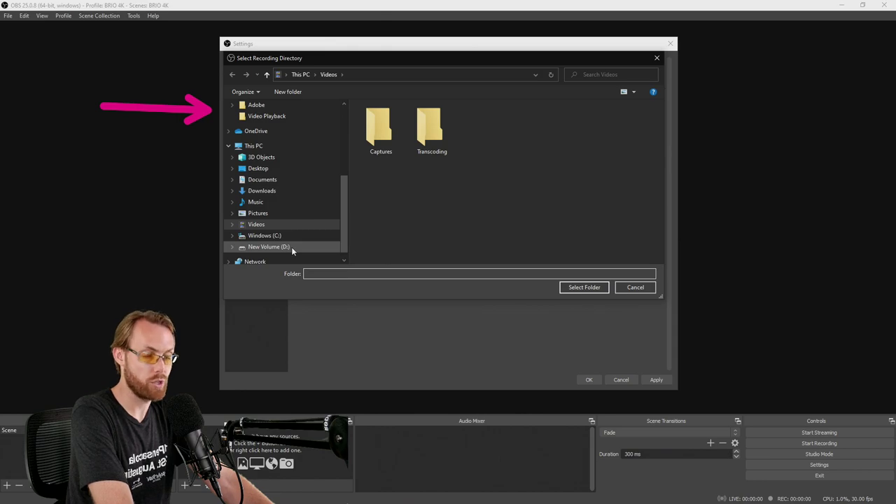
pyautogui.click(268, 246)
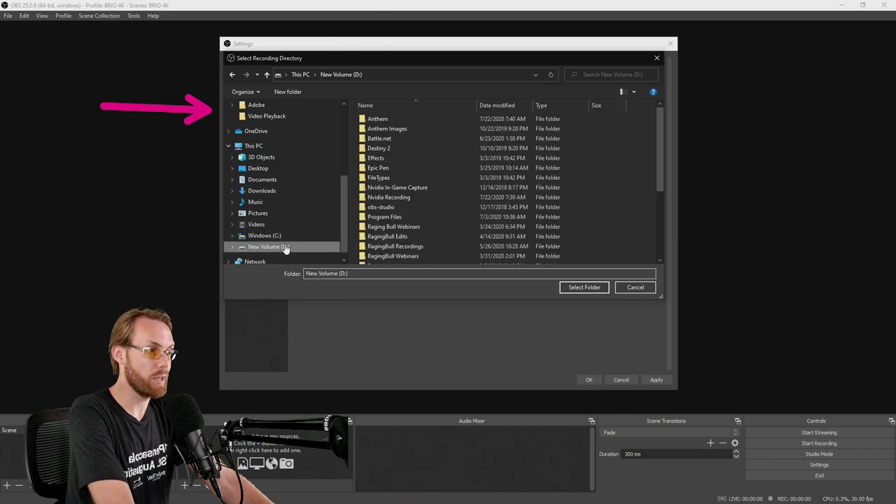
pyautogui.moveTo(445, 170)
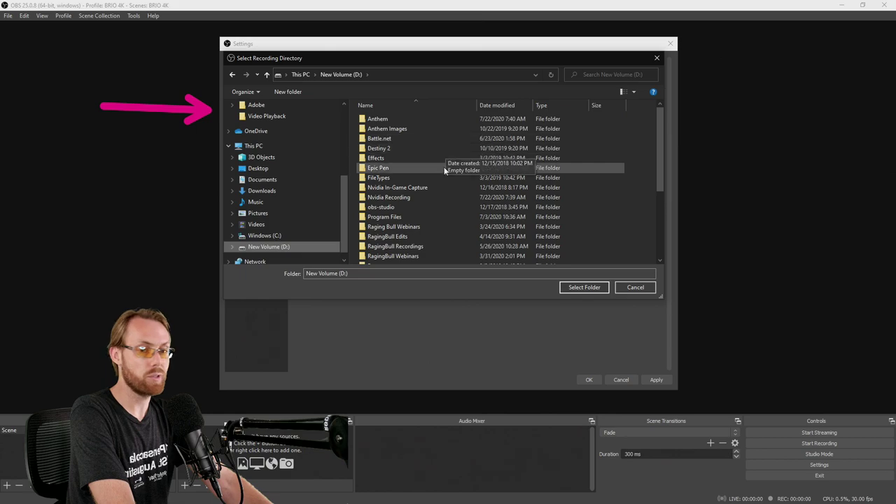
pyautogui.moveTo(425, 157)
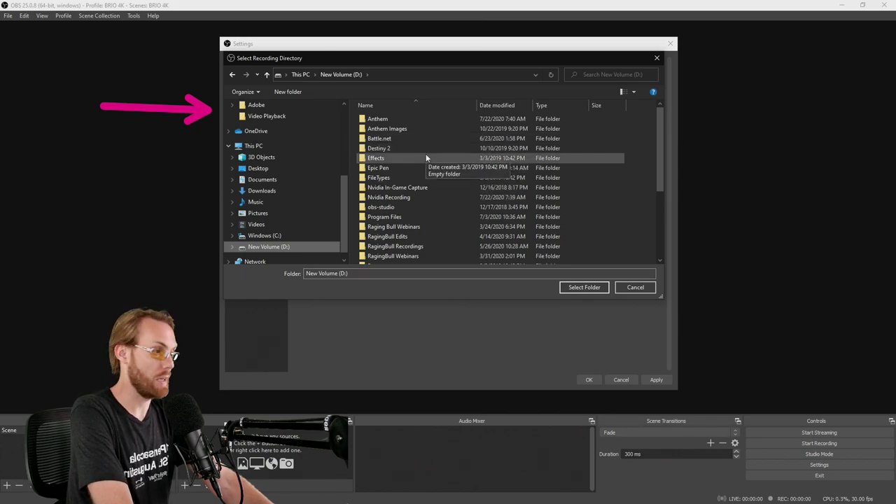
pyautogui.click(634, 287)
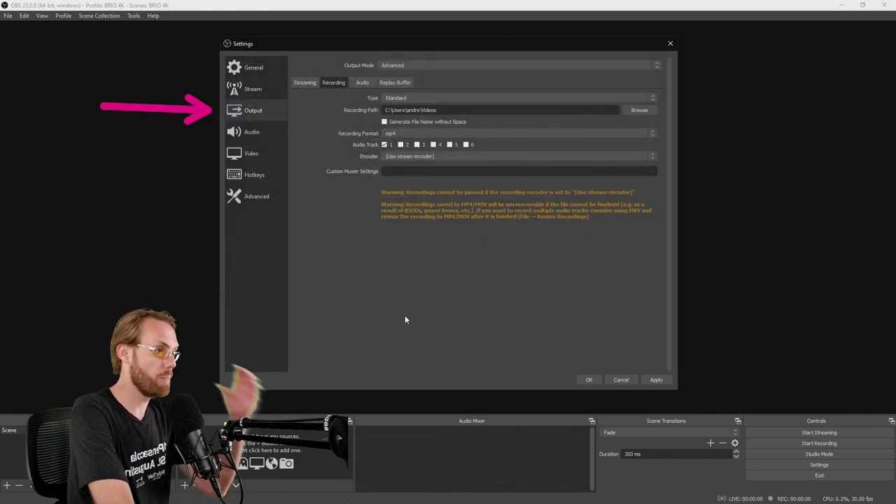
pyautogui.moveTo(473, 264)
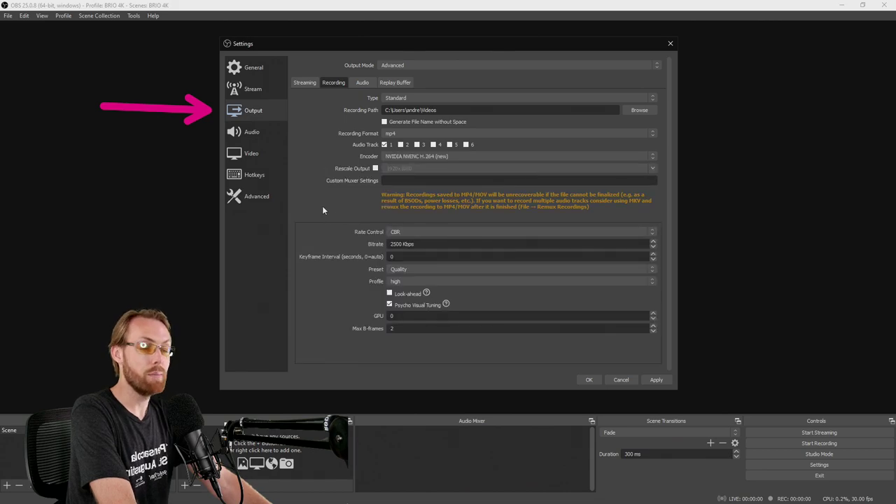
pyautogui.moveTo(325, 212)
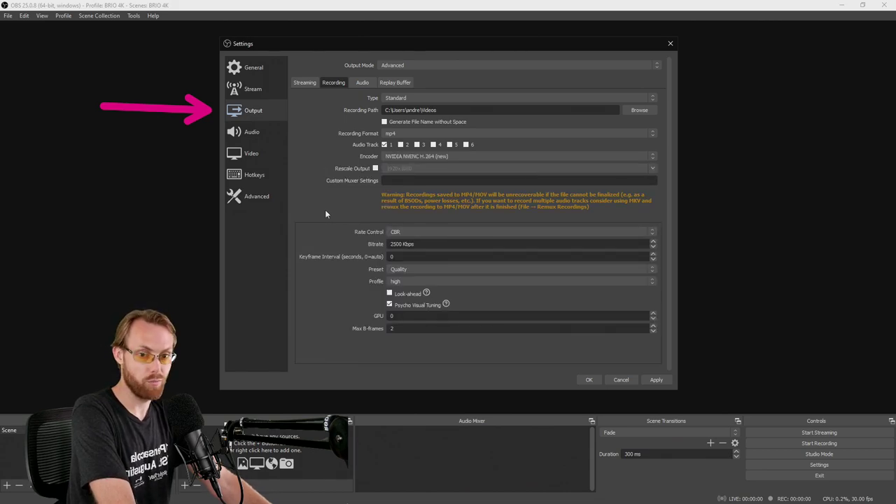
pyautogui.moveTo(329, 214)
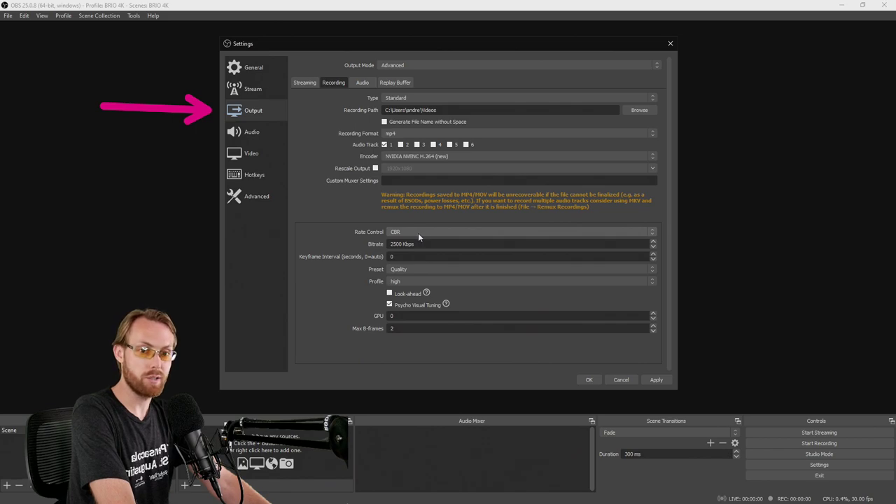
# Step: Set the recording bitrate to 50000 Kbps with the Max Quality preset and save
pyautogui.tripleClick(400, 243)
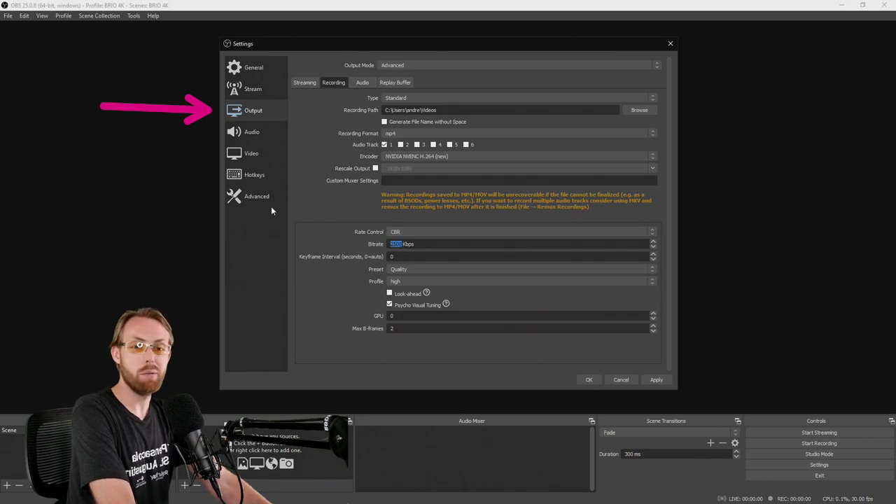
pyautogui.moveTo(266, 226)
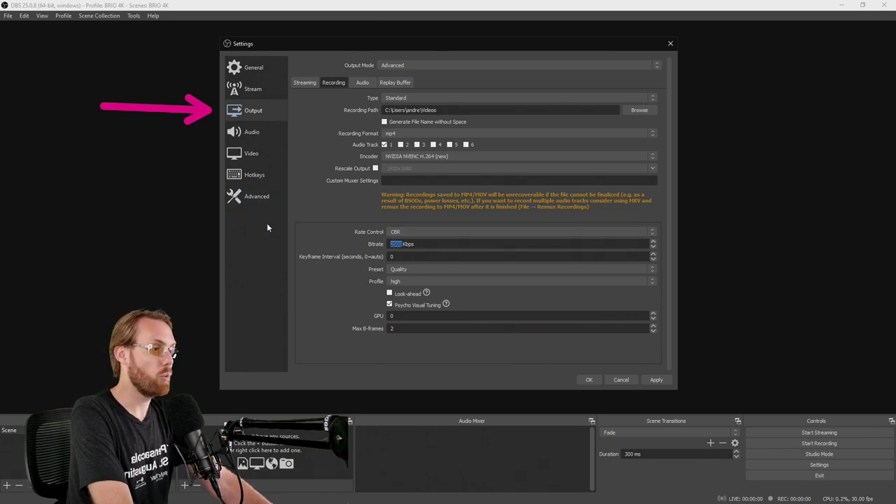
pyautogui.write('500')
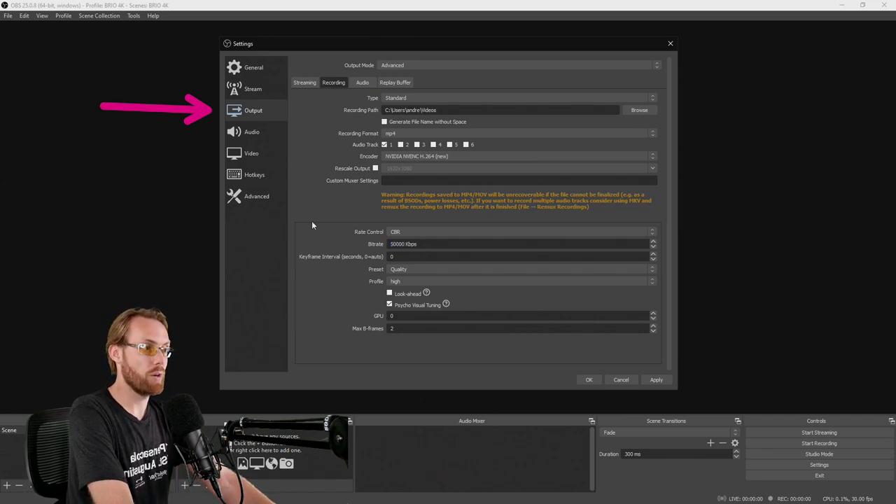
pyautogui.moveTo(331, 244)
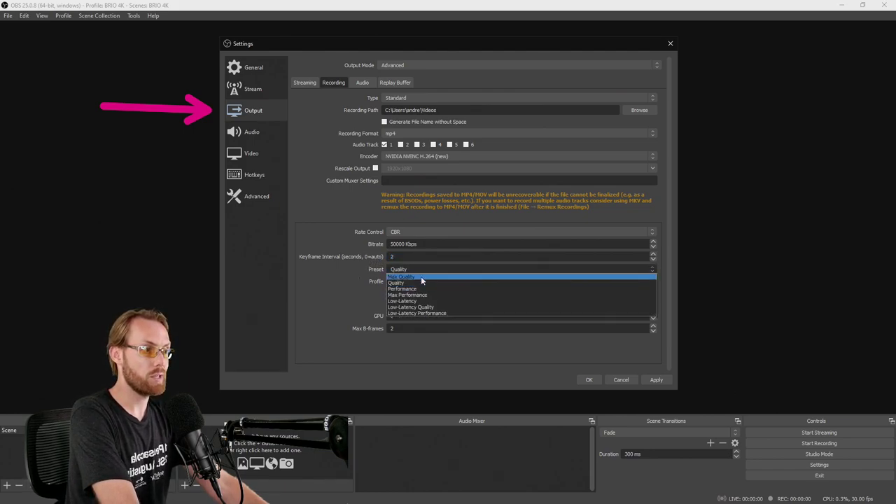
pyautogui.click(402, 276)
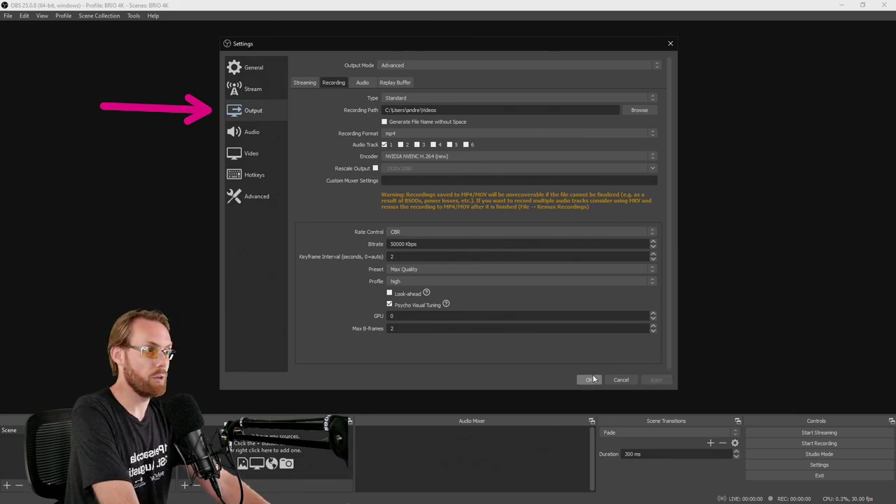
pyautogui.click(361, 83)
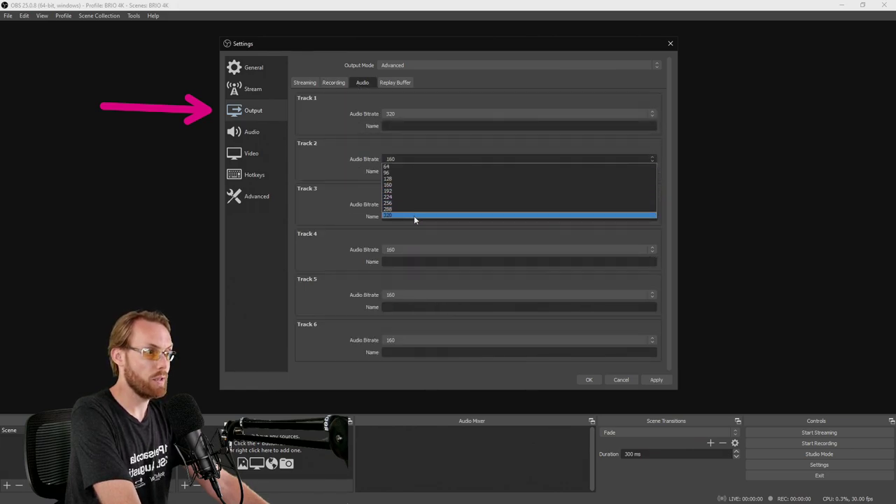
# Step: Set every audio track's bitrate to 320 and apply
pyautogui.click(388, 215)
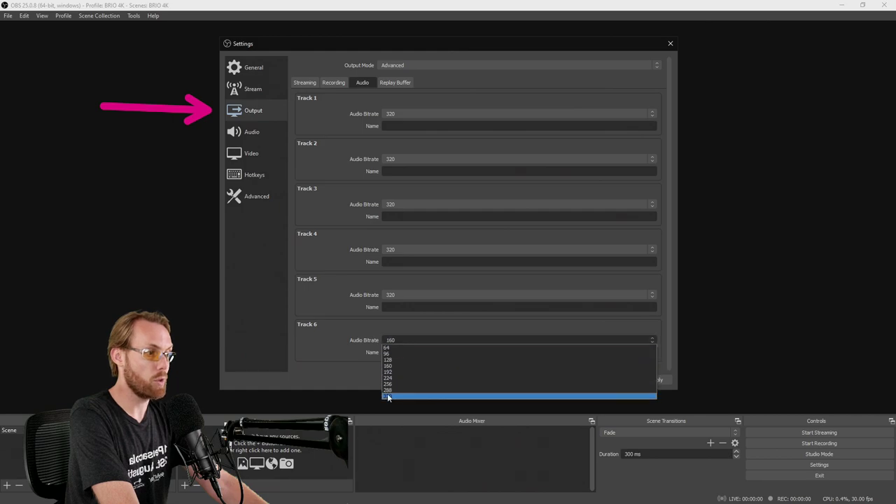
pyautogui.click(389, 396)
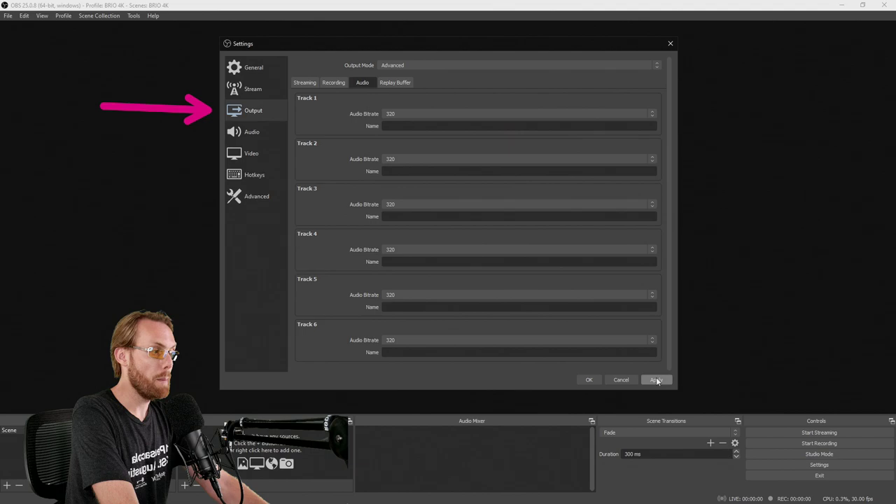
pyautogui.click(655, 380)
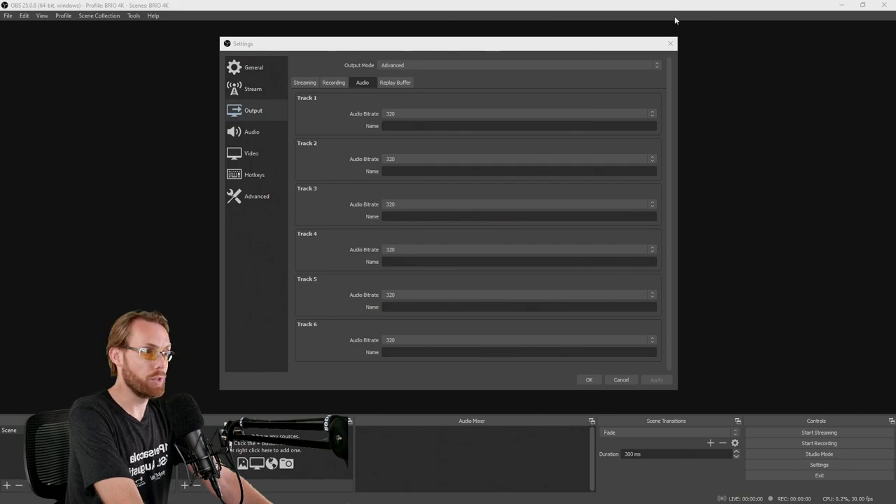
pyautogui.moveTo(252, 90)
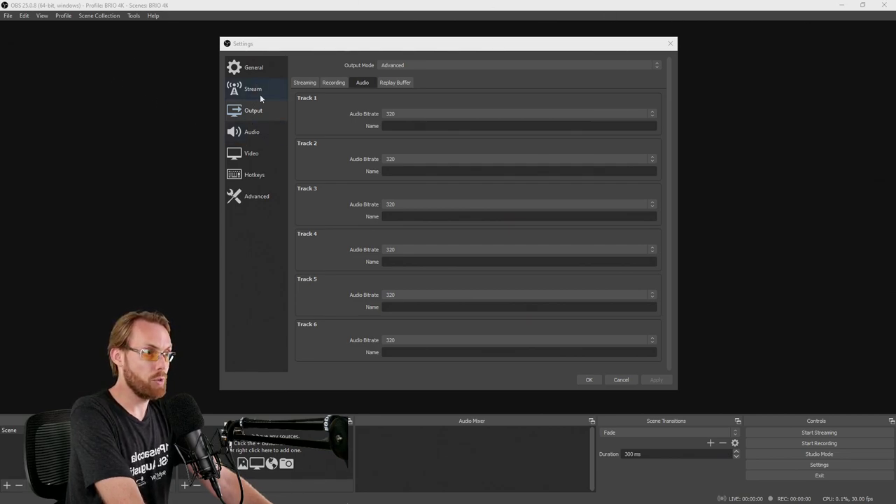
# Step: Confirm Twitch is the stream service and close Settings with OK
pyautogui.click(252, 90)
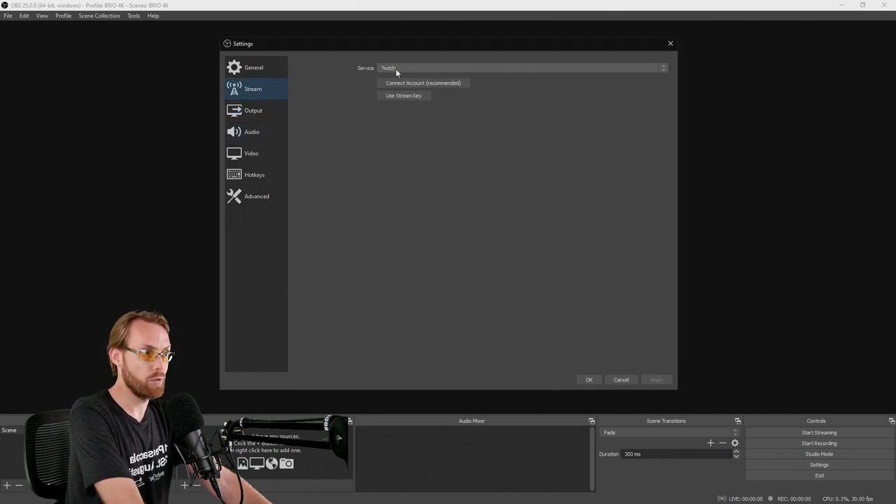
pyautogui.moveTo(666, 75)
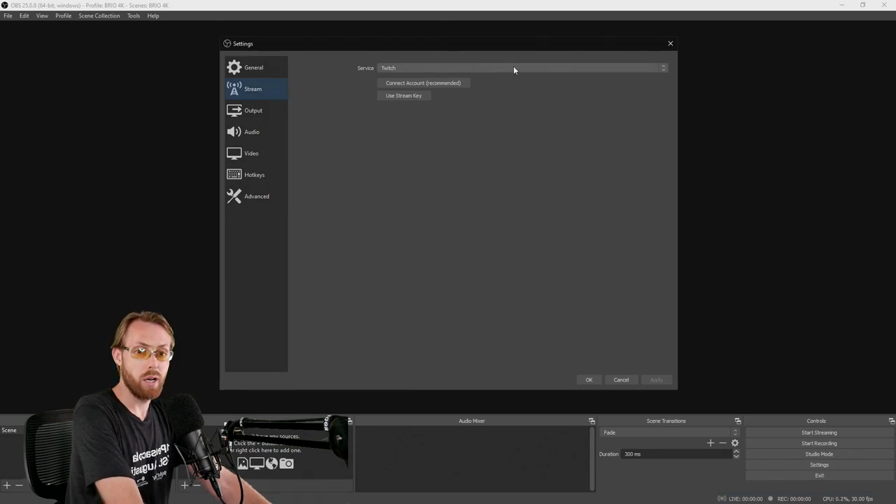
pyautogui.moveTo(509, 73)
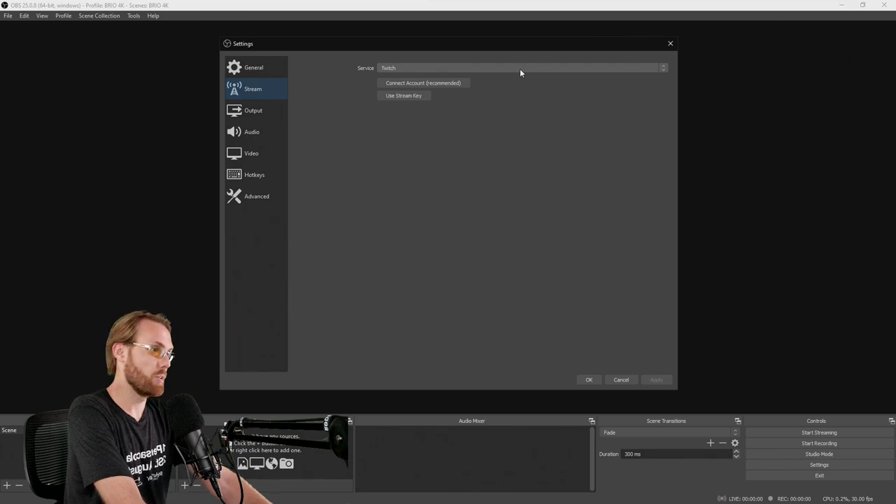
pyautogui.moveTo(634, 280)
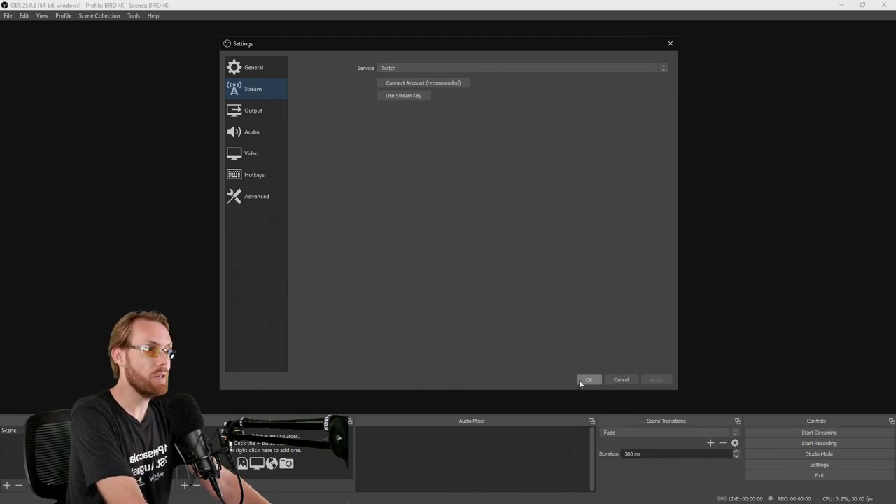
pyautogui.click(588, 379)
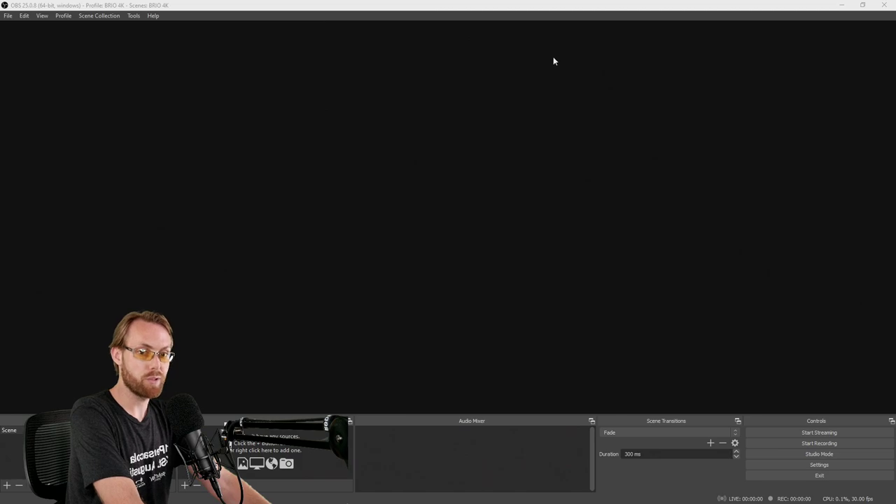
pyautogui.moveTo(429, 149)
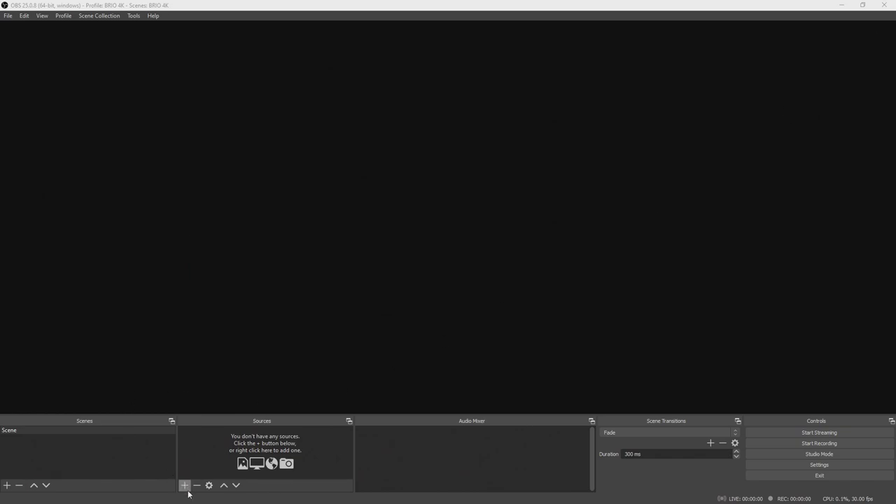
# Step: Add a Video Capture Device source named BRIO 4K for the Logitech BRIO webcam
pyautogui.click(184, 485)
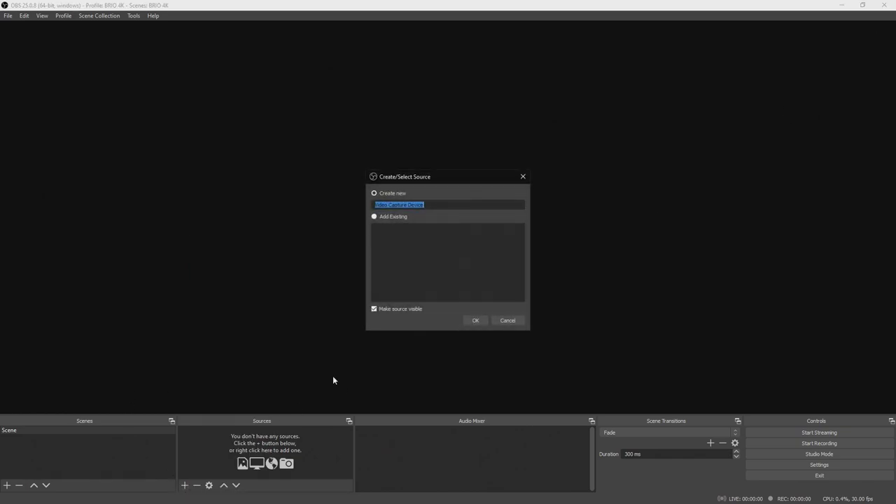
pyautogui.write('BRIO 4K')
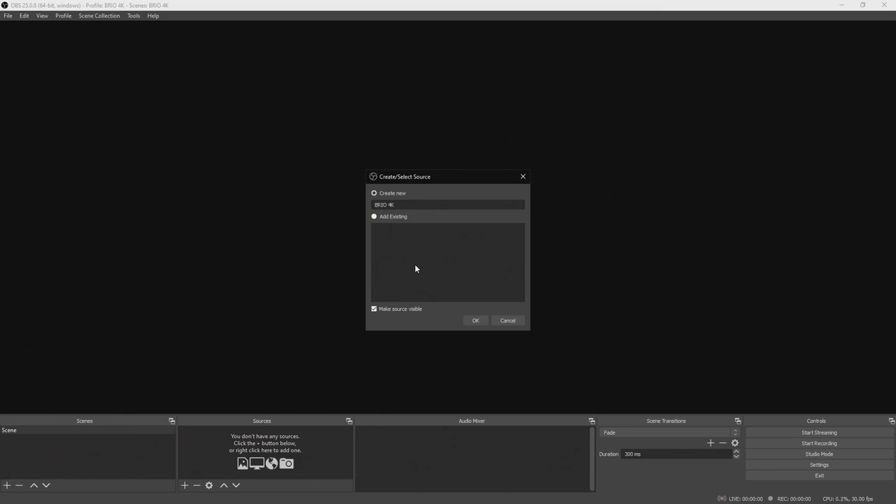
pyautogui.click(475, 320)
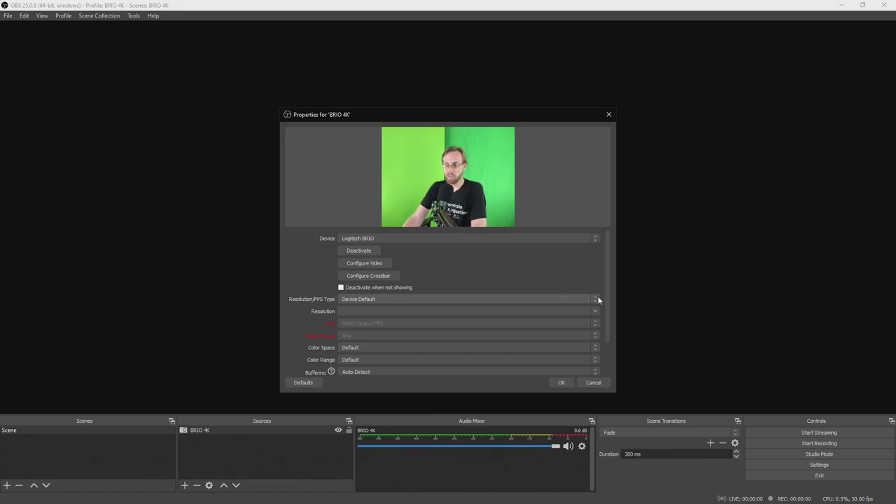
# Step: Set the BRIO 4K to a Custom 3840x2160 resolution with a chosen frame rate
pyautogui.click(593, 299)
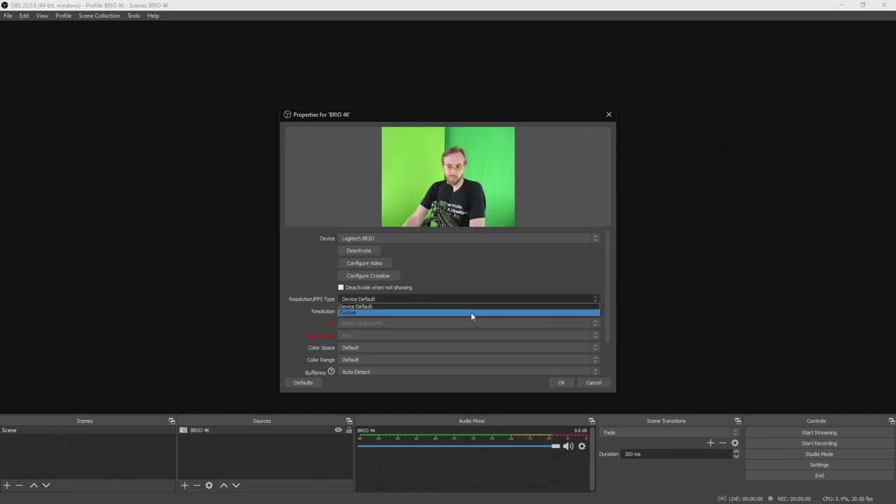
pyautogui.click(469, 312)
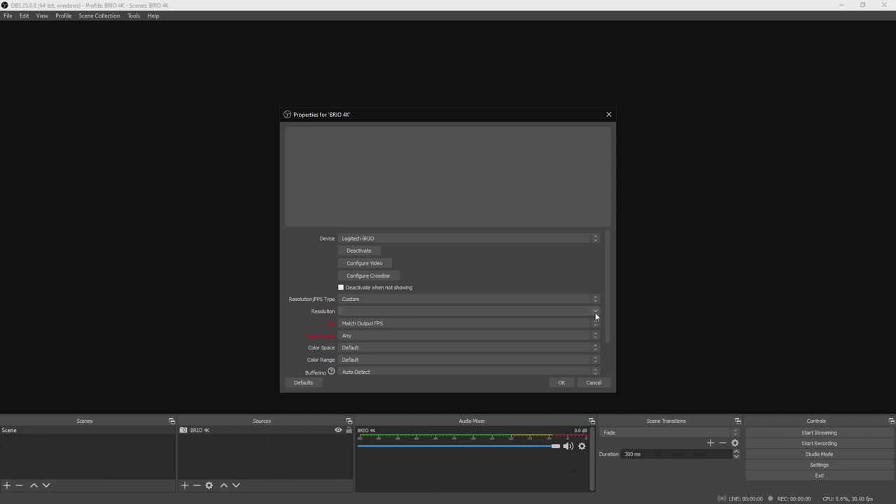
pyautogui.click(593, 310)
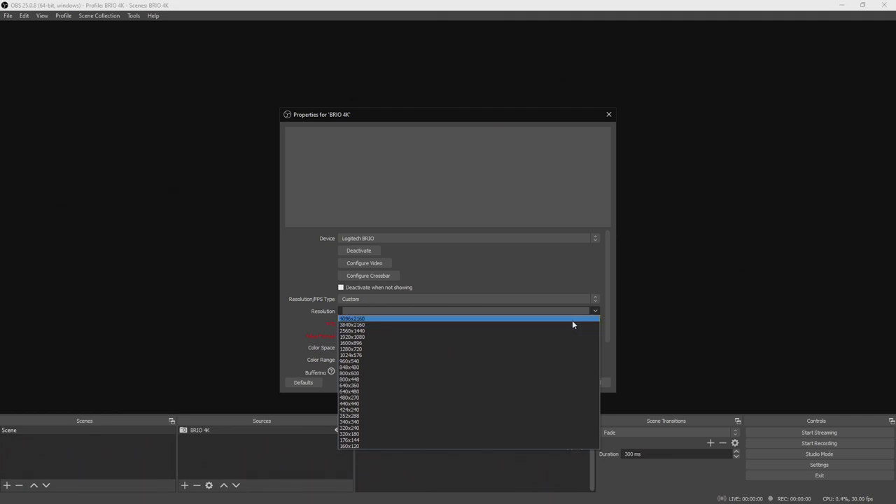
pyautogui.moveTo(574, 324)
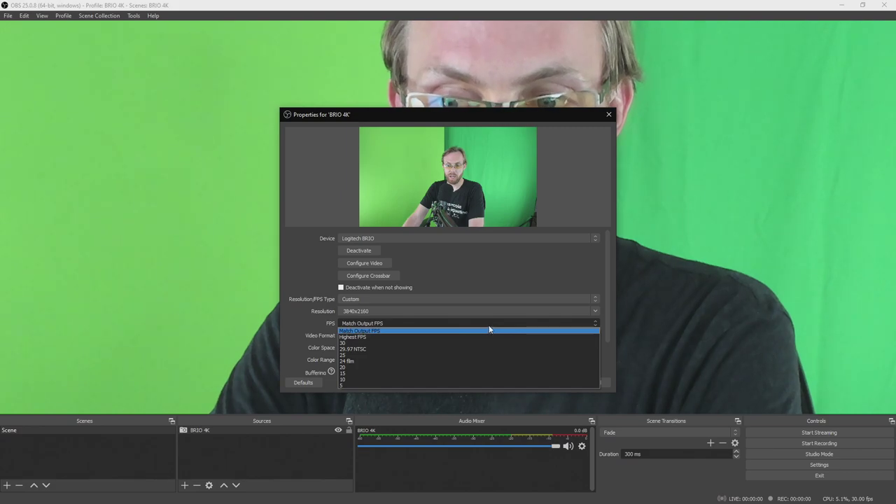
pyautogui.click(358, 330)
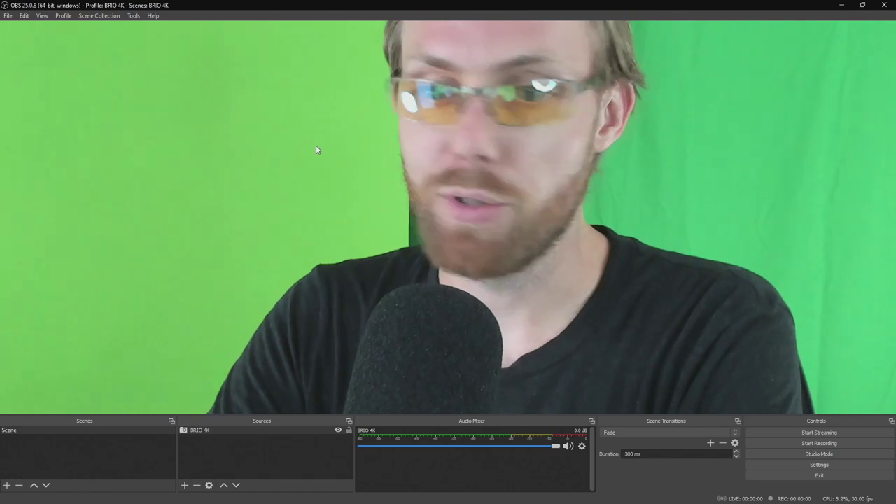
pyautogui.rightClick(317, 150)
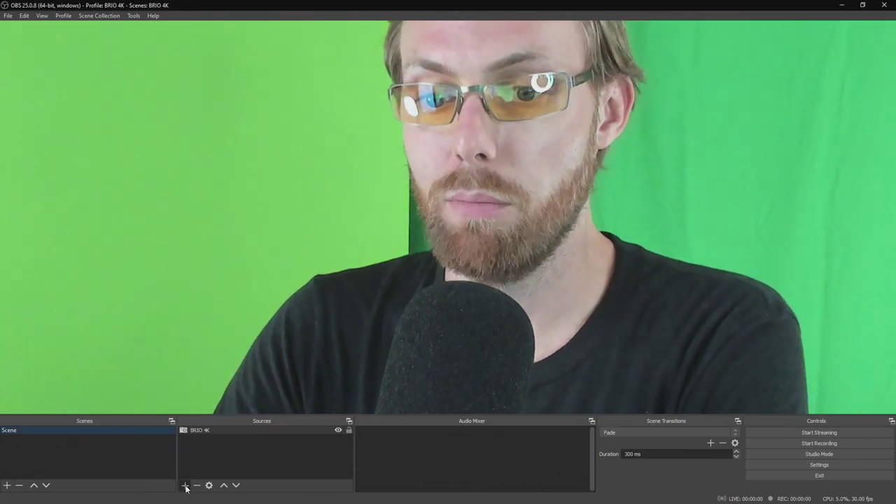
# Step: Add an Audio Input Capture source named 'Boom Mic' using the interface input device
pyautogui.click(184, 484)
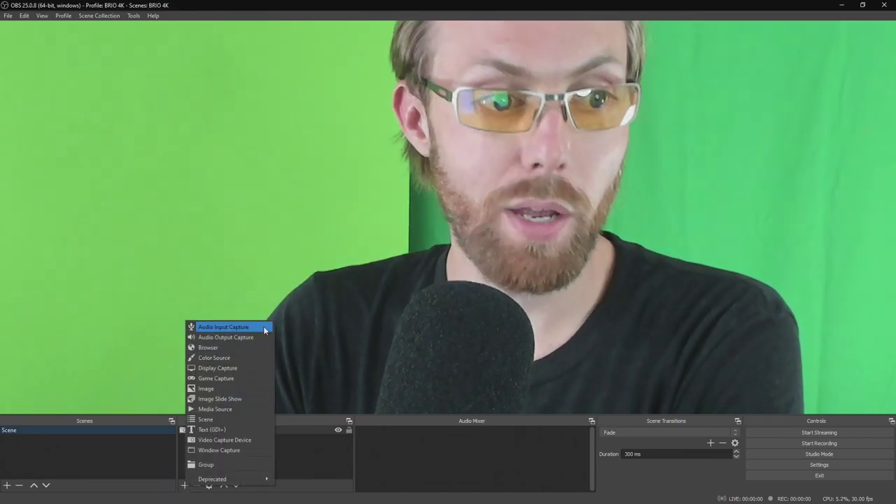
pyautogui.click(224, 328)
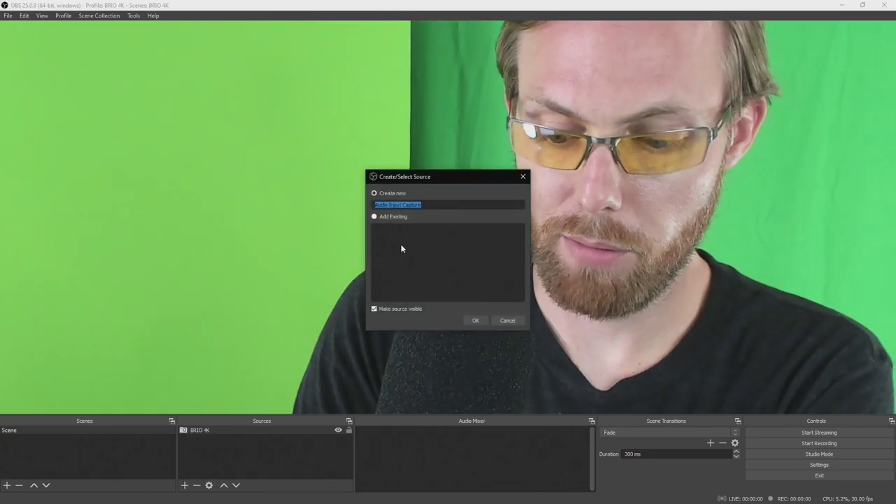
pyautogui.write('Boom Mic')
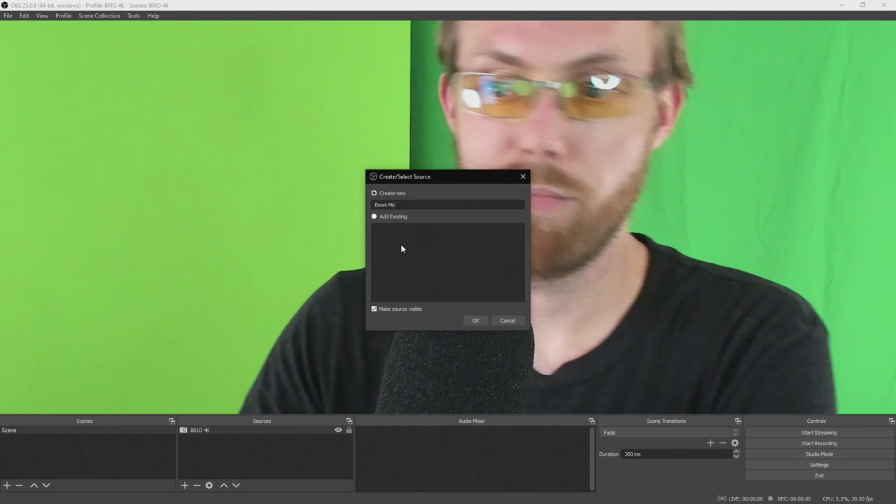
pyautogui.click(476, 319)
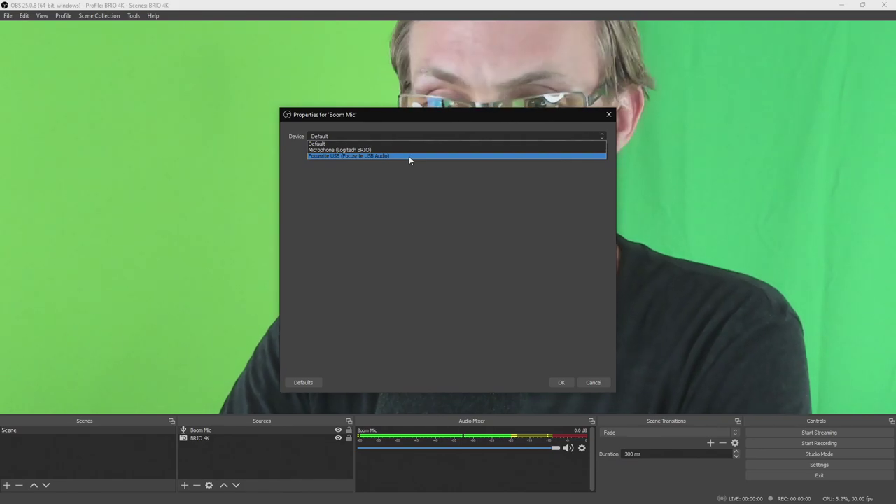
pyautogui.click(560, 382)
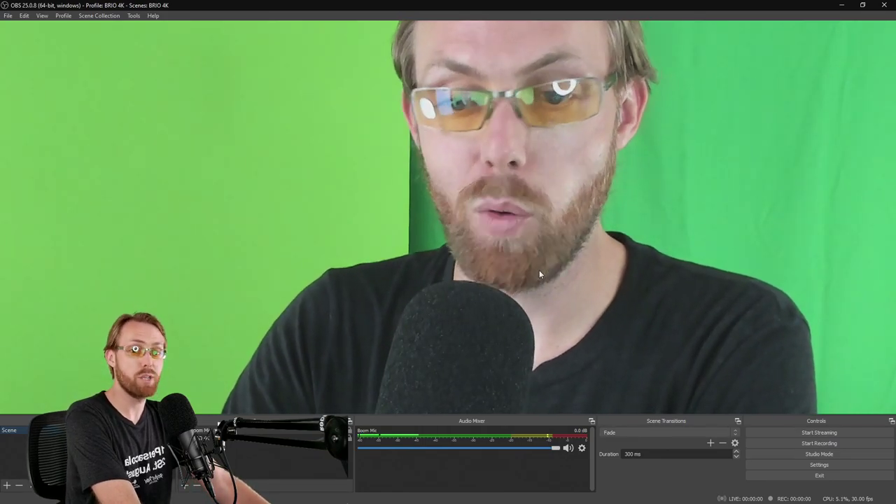
# Step: Bring up Advanced Audio Properties from the audio mixer's right-click menu
pyautogui.rightClick(583, 448)
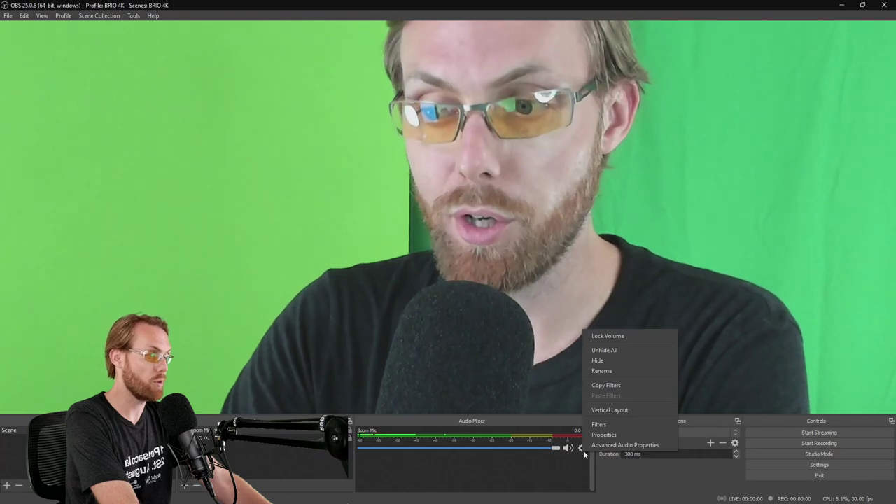
pyautogui.moveTo(625, 445)
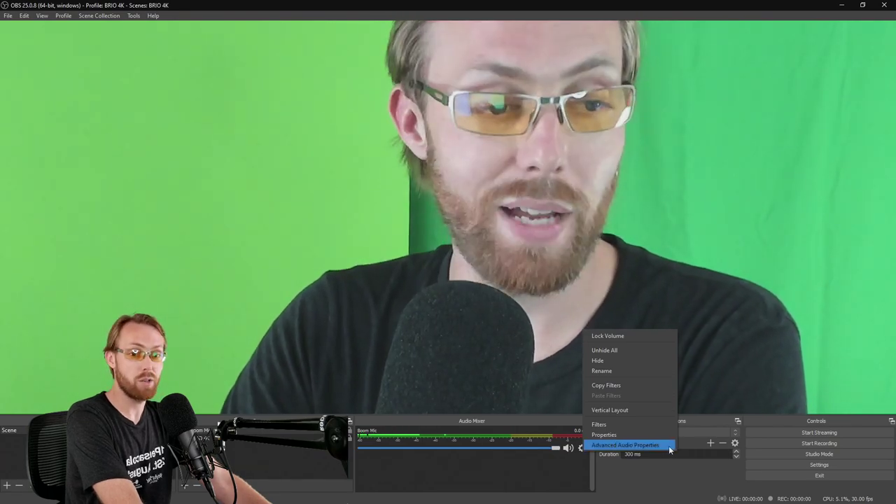
pyautogui.click(624, 445)
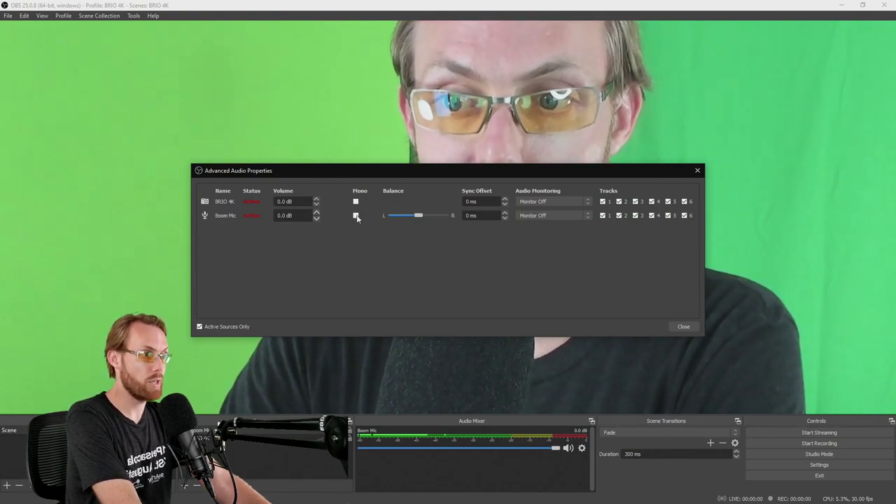
# Step: Make the Boom Mic mono with a 300 ms sync offset and close the dialog
pyautogui.click(356, 215)
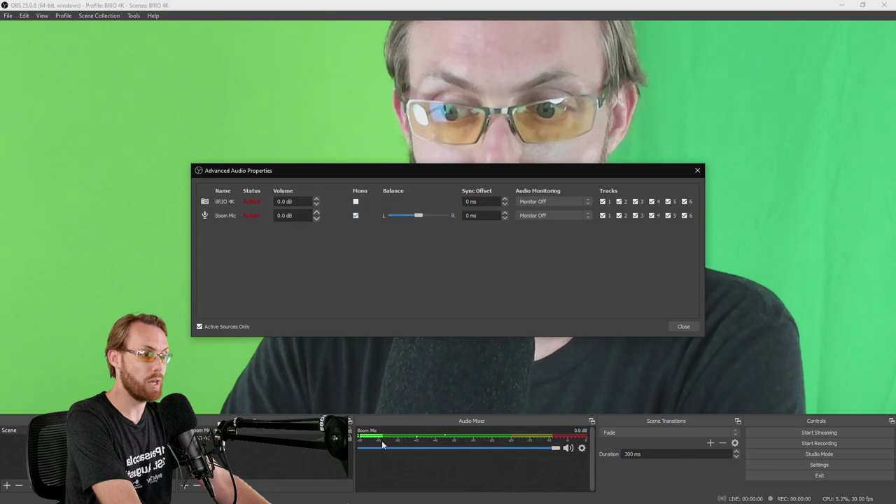
pyautogui.moveTo(485, 364)
pyautogui.write('225')
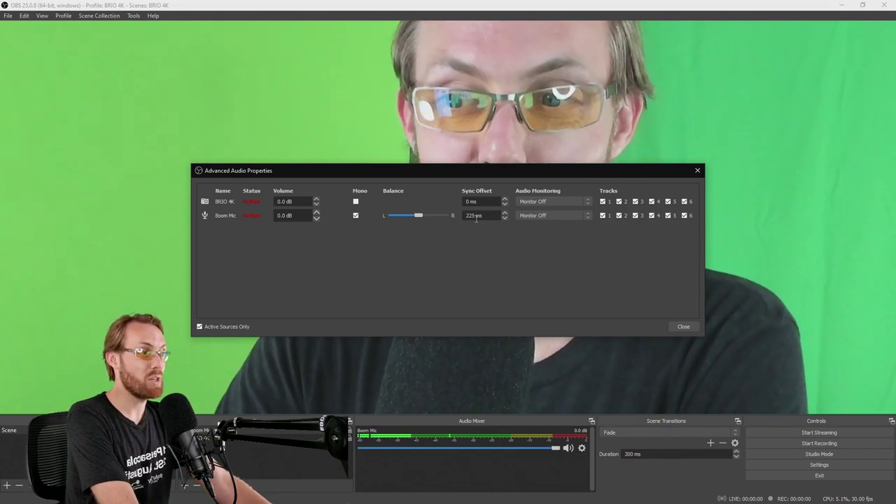
pyautogui.tripleClick(482, 216)
pyautogui.write('300')
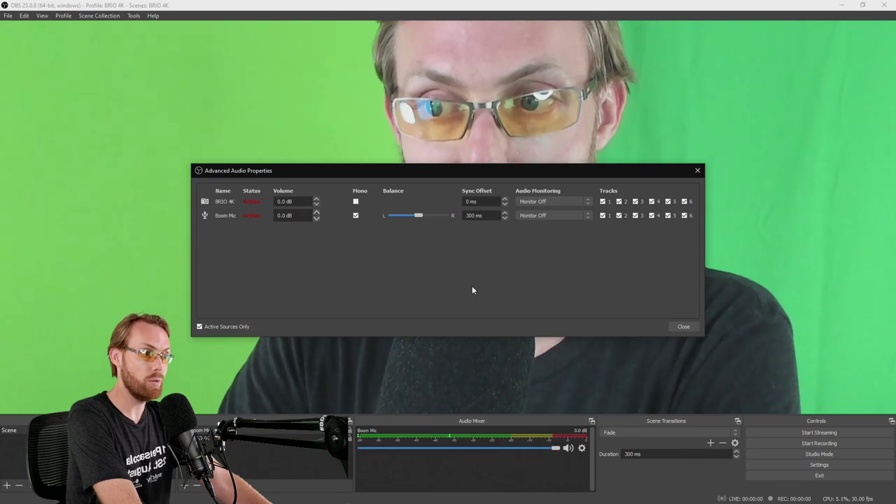
pyautogui.moveTo(656, 328)
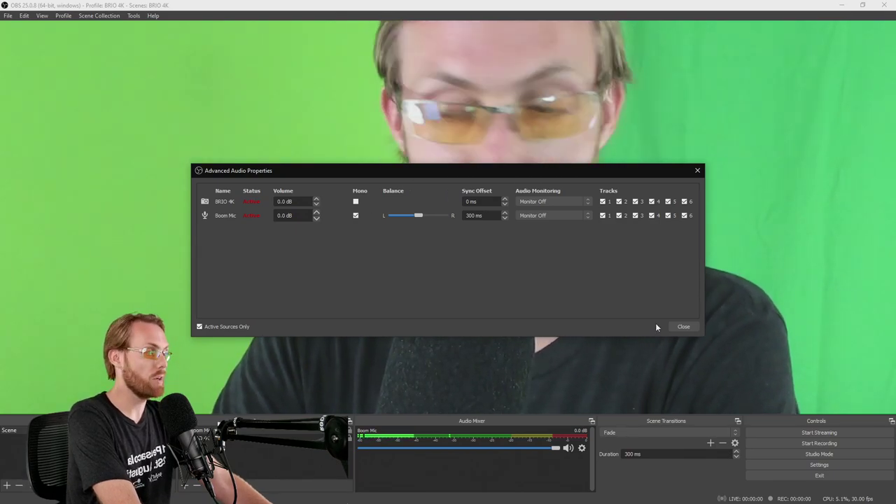
pyautogui.click(683, 326)
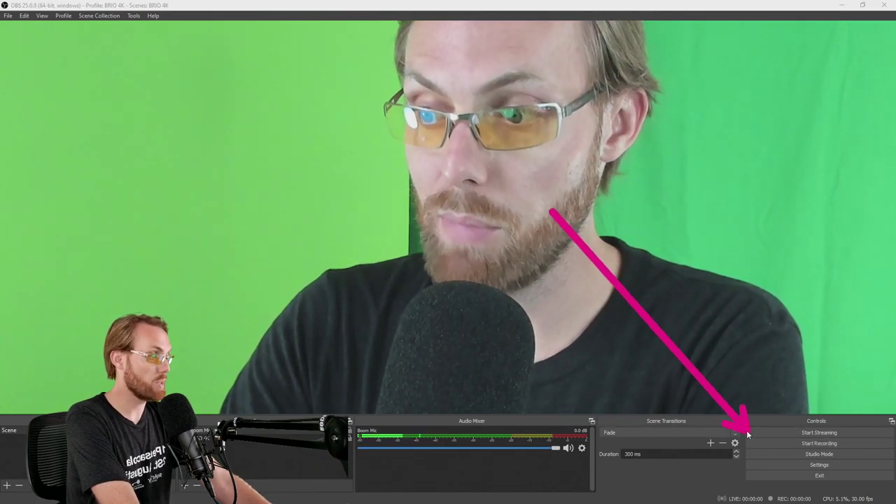